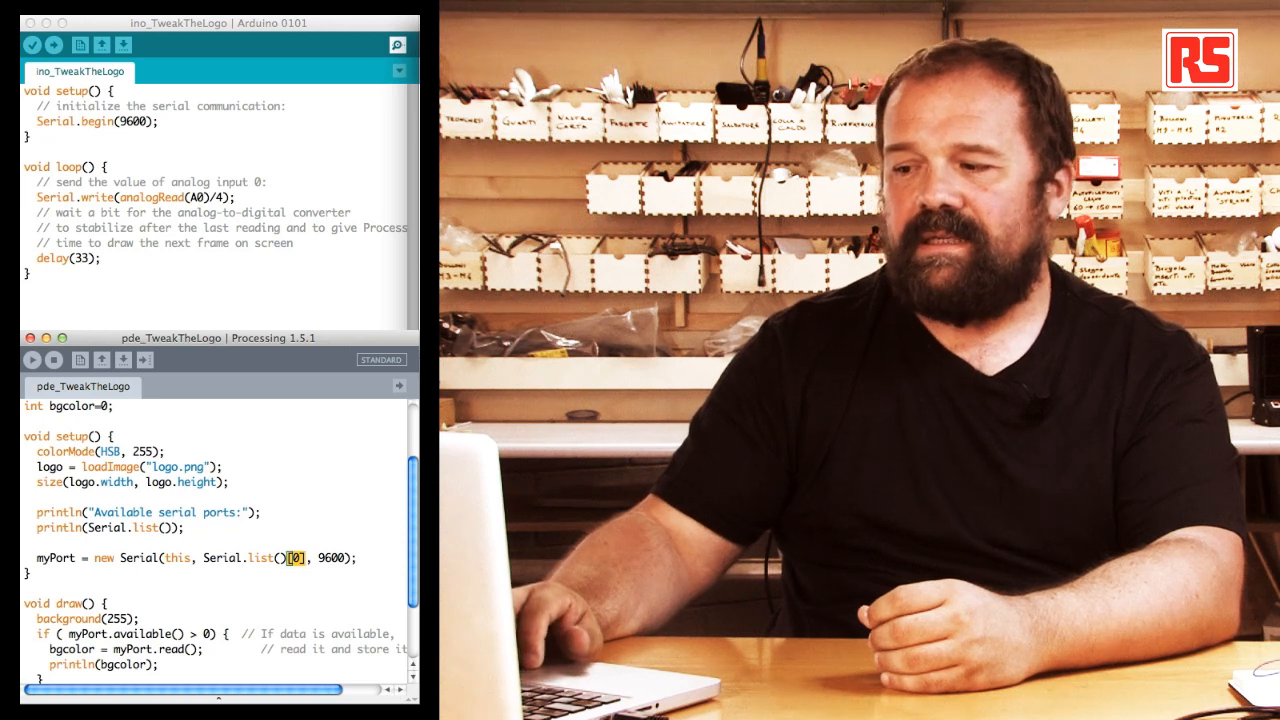
scroll(down, 3)
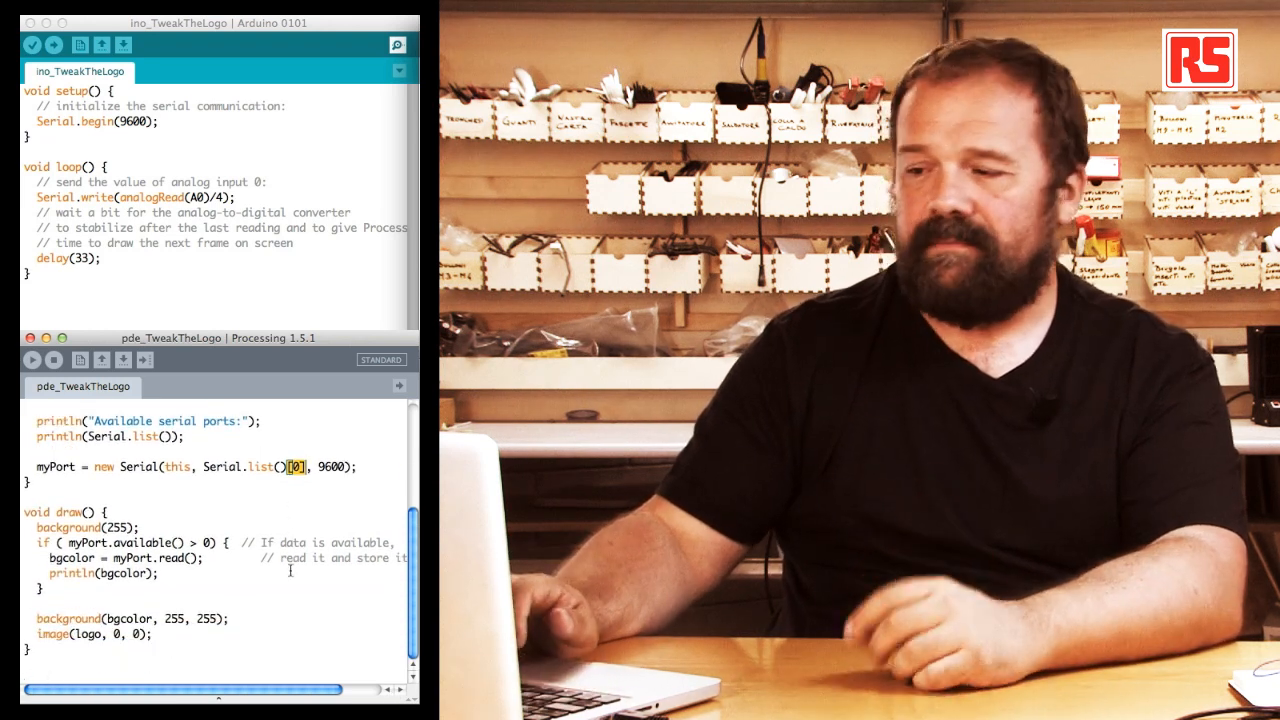